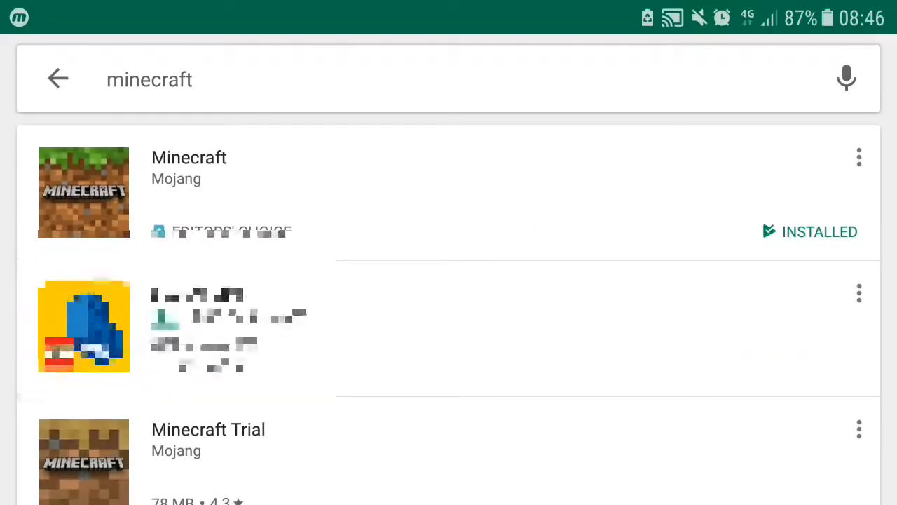
Look at the Minecraft Trial listing, then return to the minecraft search results
scroll(down, 3)
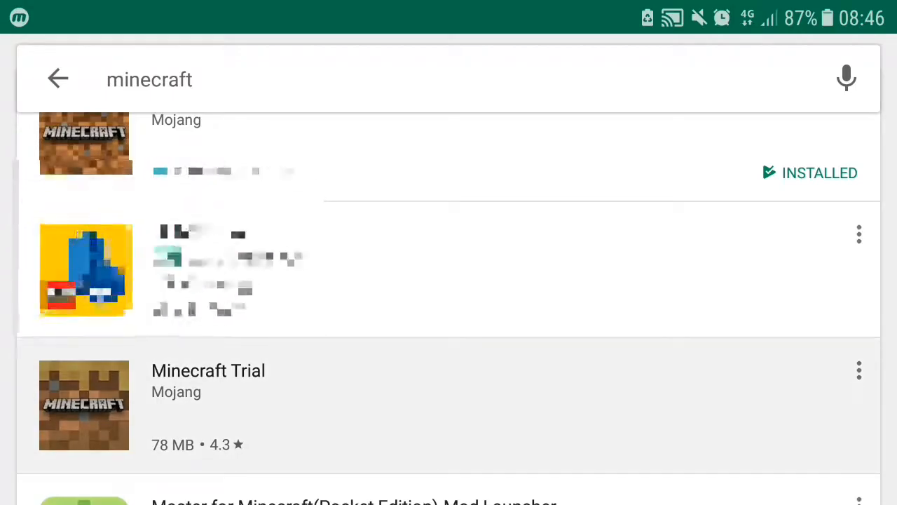
scroll(down, 3)
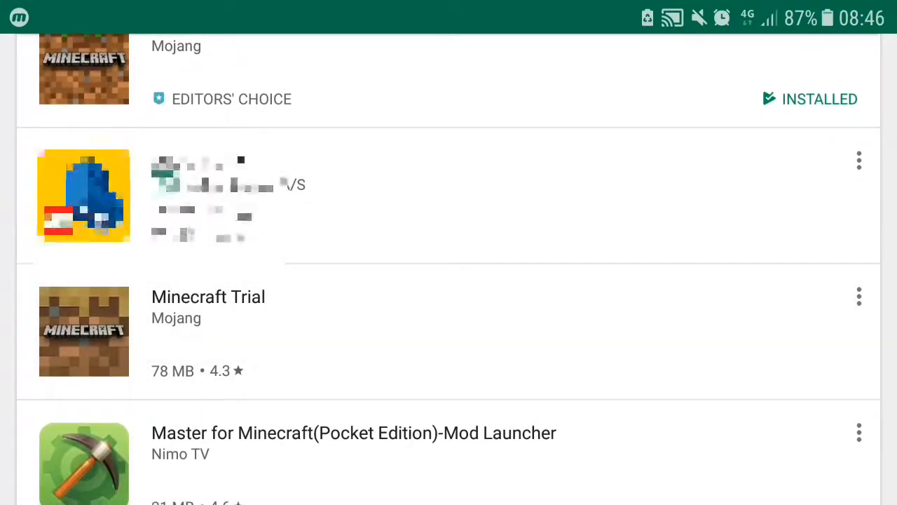
click(209, 296)
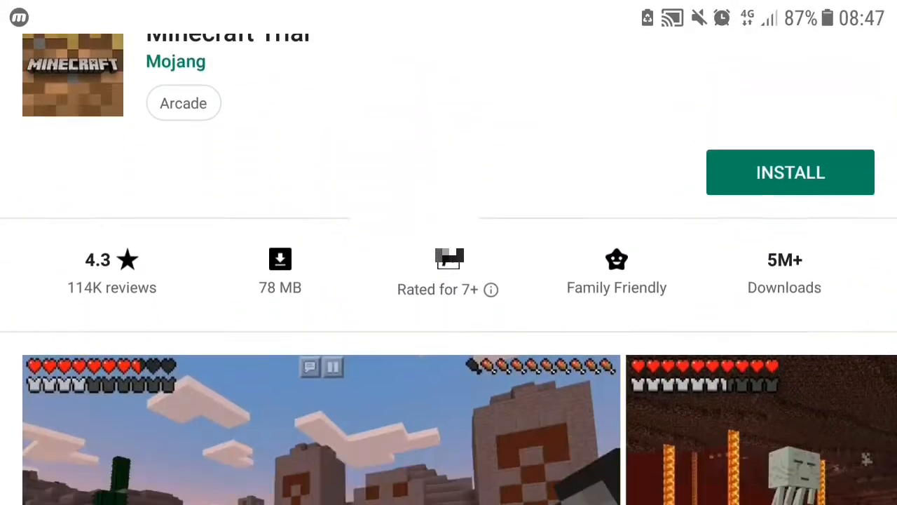
scroll(down, 3)
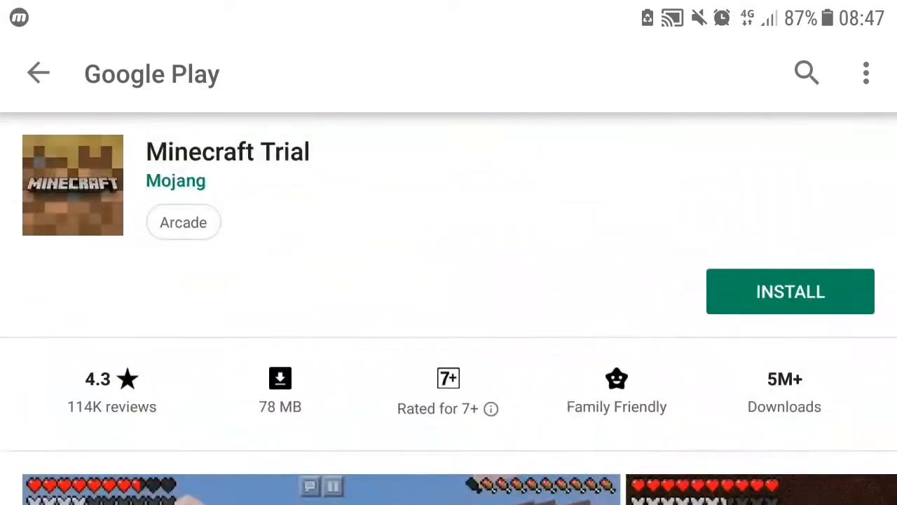
click(40, 72)
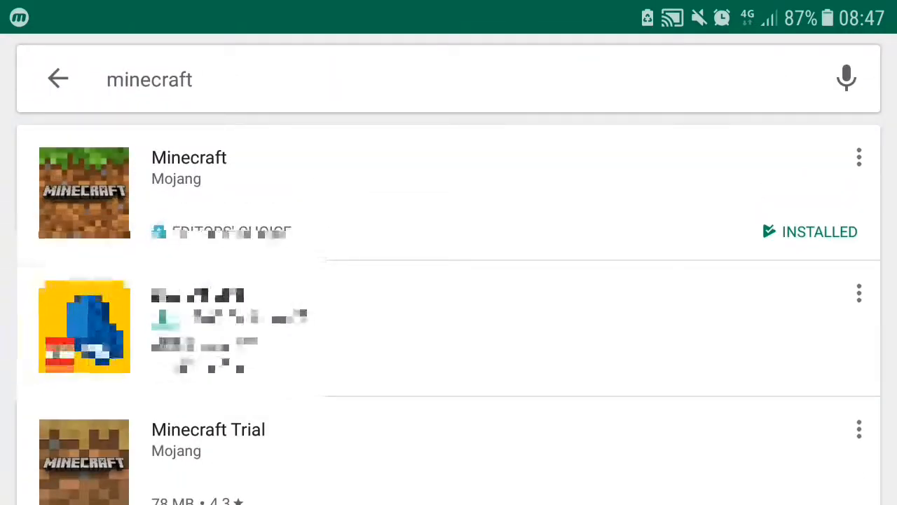
Open the installed Minecraft listing and scroll past the 1.8 notes and reviews
click(189, 168)
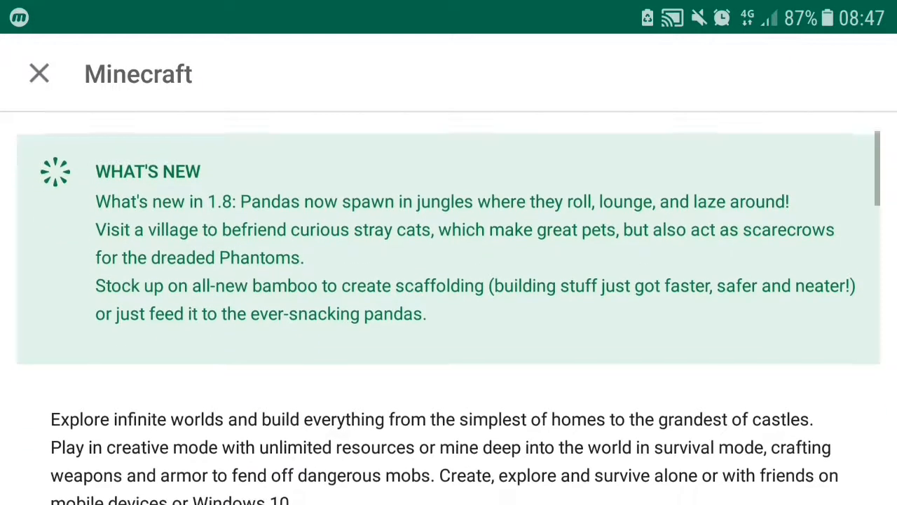
scroll(down, 3)
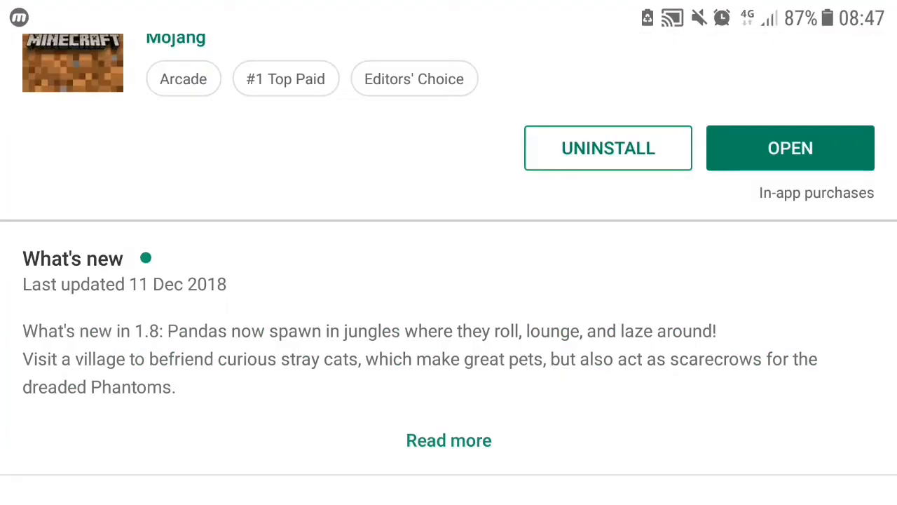
scroll(down, 3)
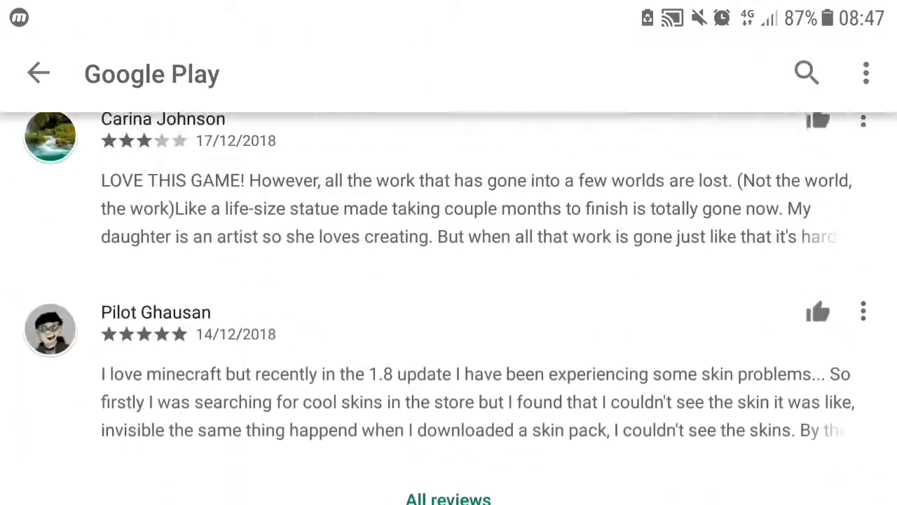
scroll(down, 3)
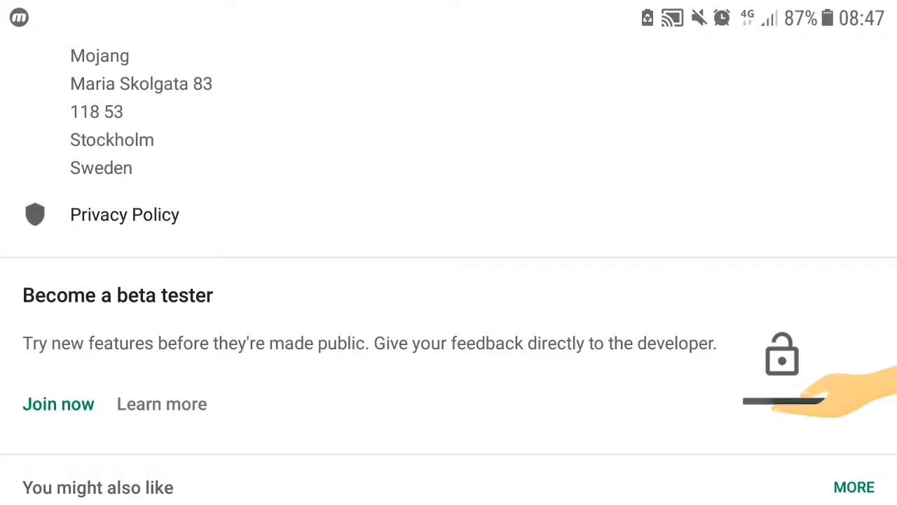
Join the Minecraft beta tester program and confirm the signup
click(59, 404)
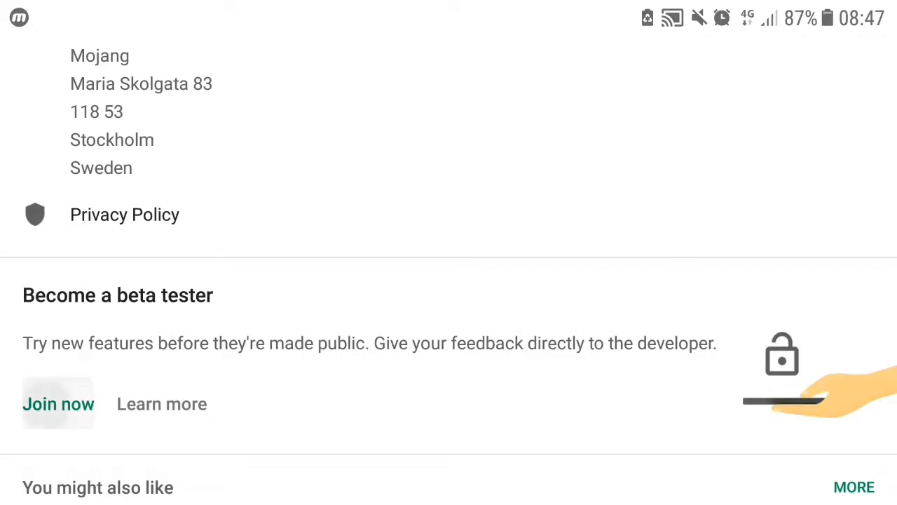
click(58, 404)
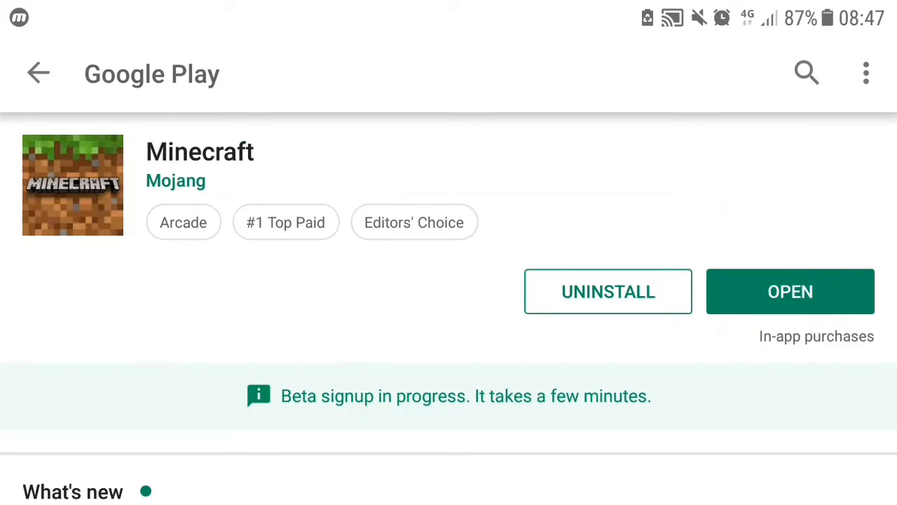
scroll(down, 3)
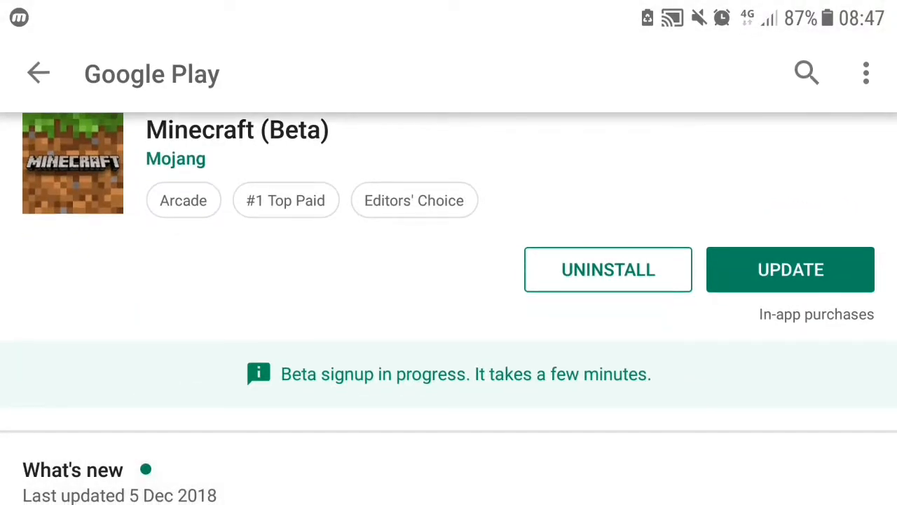
scroll(down, 3)
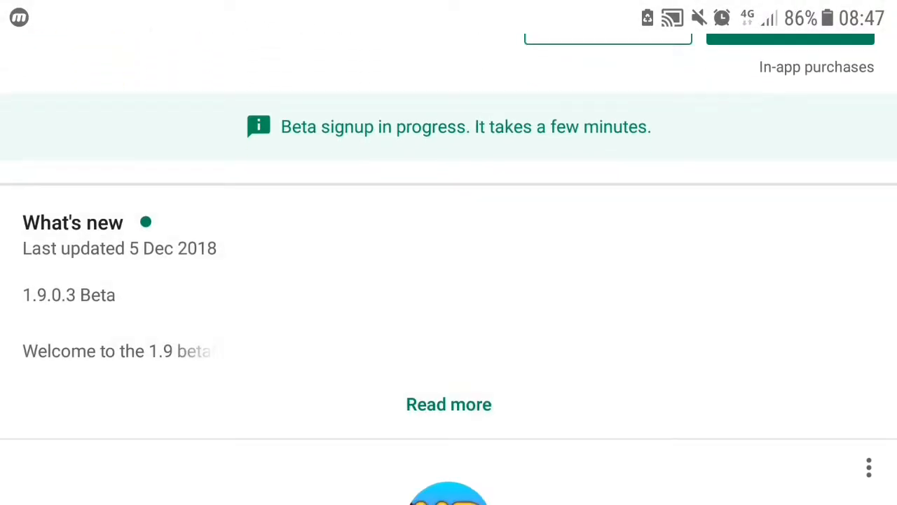
Review the full 1.9.0.3 Beta release notes, then start the beta update download
click(448, 404)
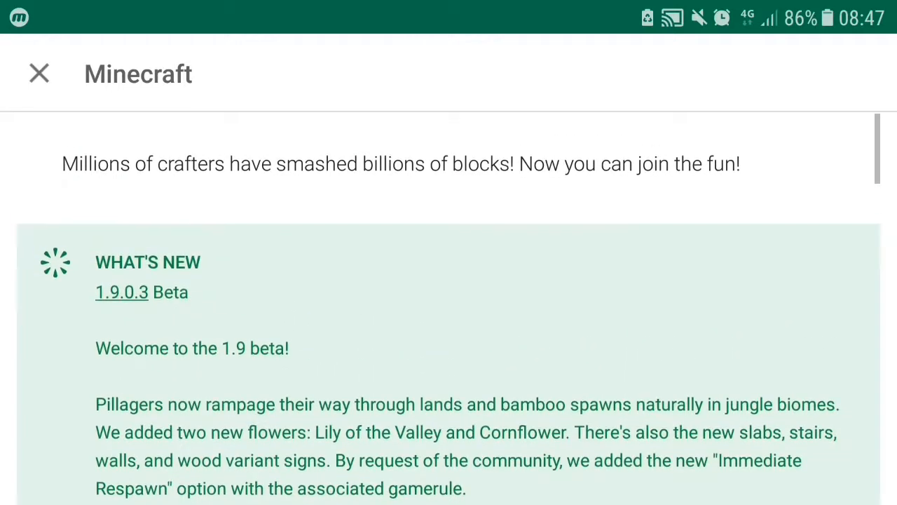
click(39, 72)
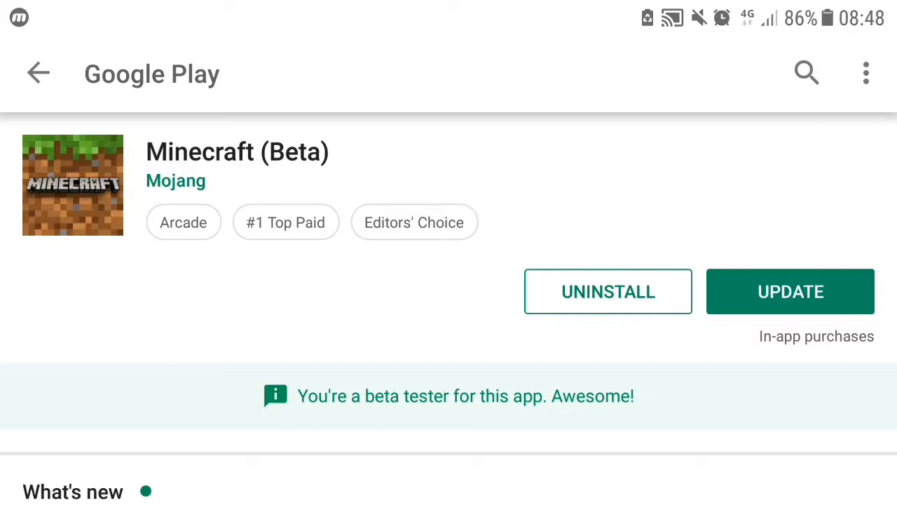
click(791, 291)
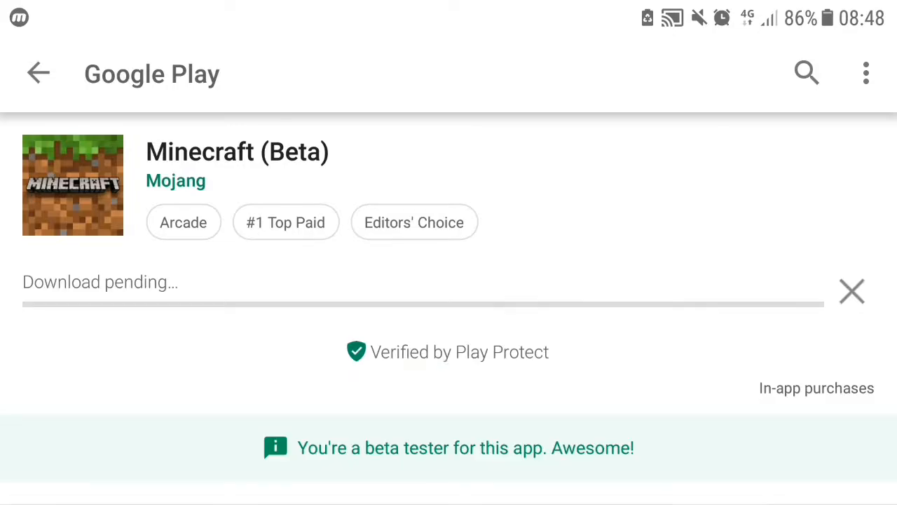